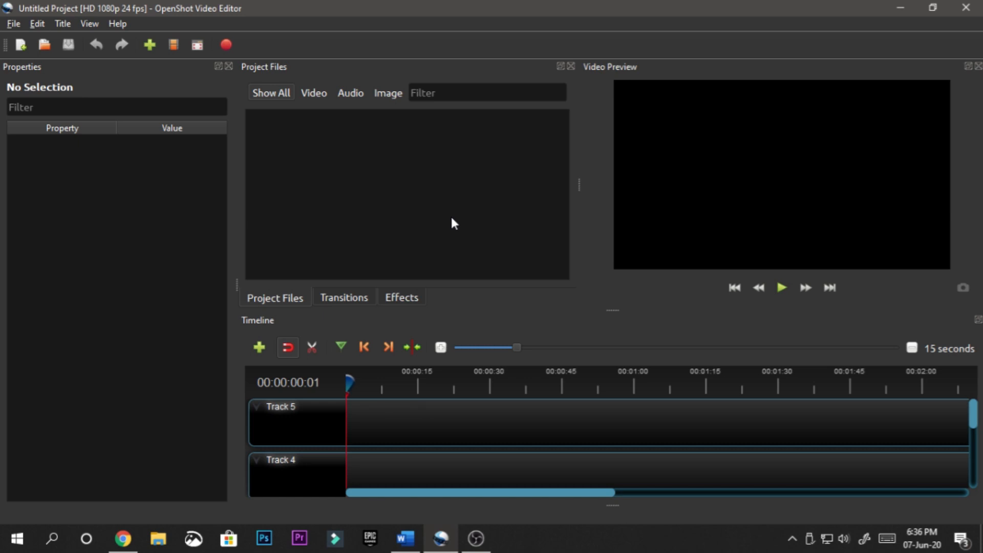
mouse_move(190, 168)
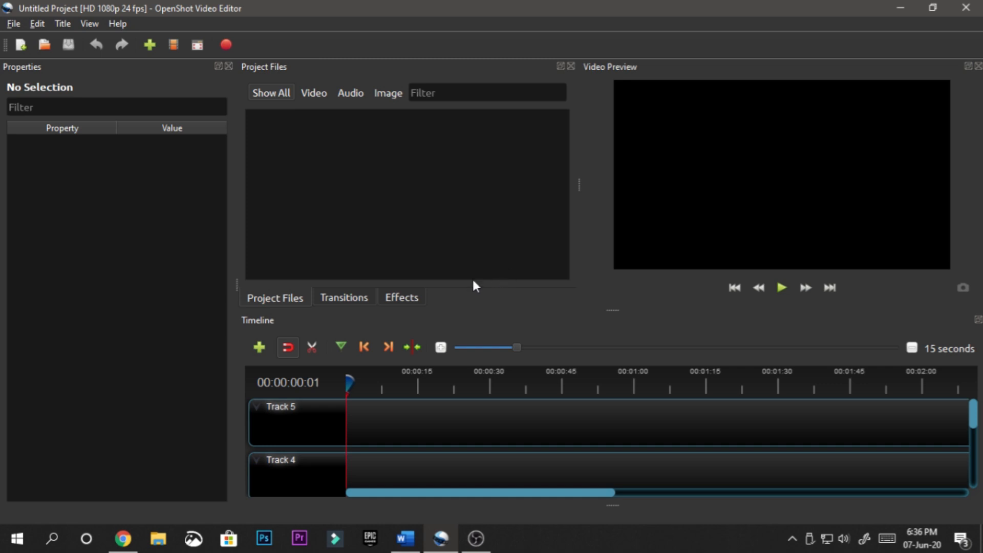
Step: Browse into the GKRD folder and the folder holding the green-screen intro clip for import
left_click(157, 538)
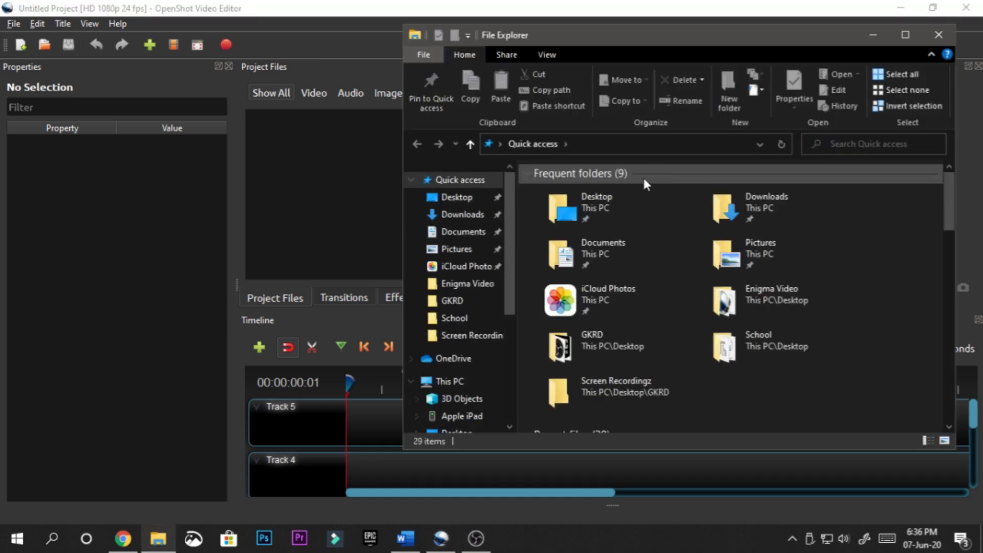
scroll("down", 3)
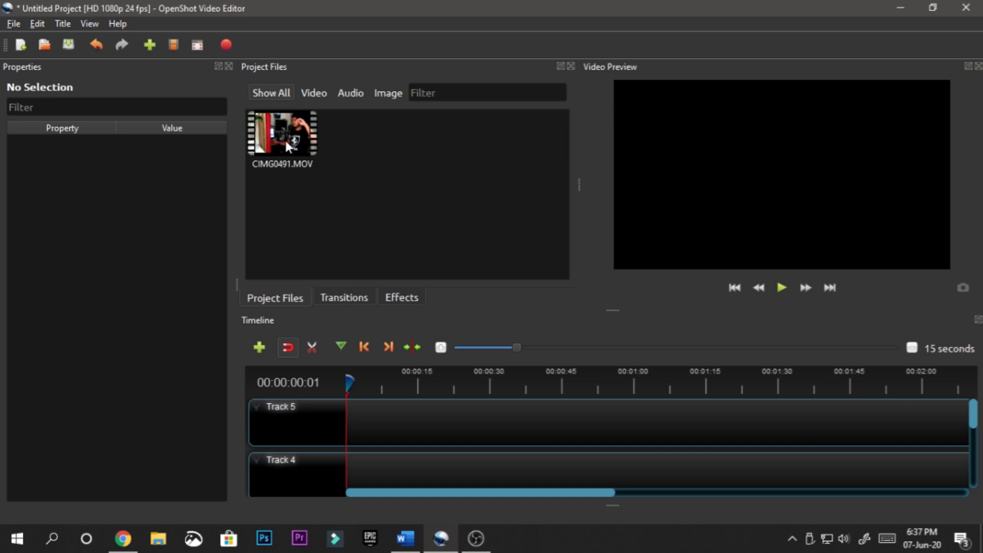
mouse_move(215, 68)
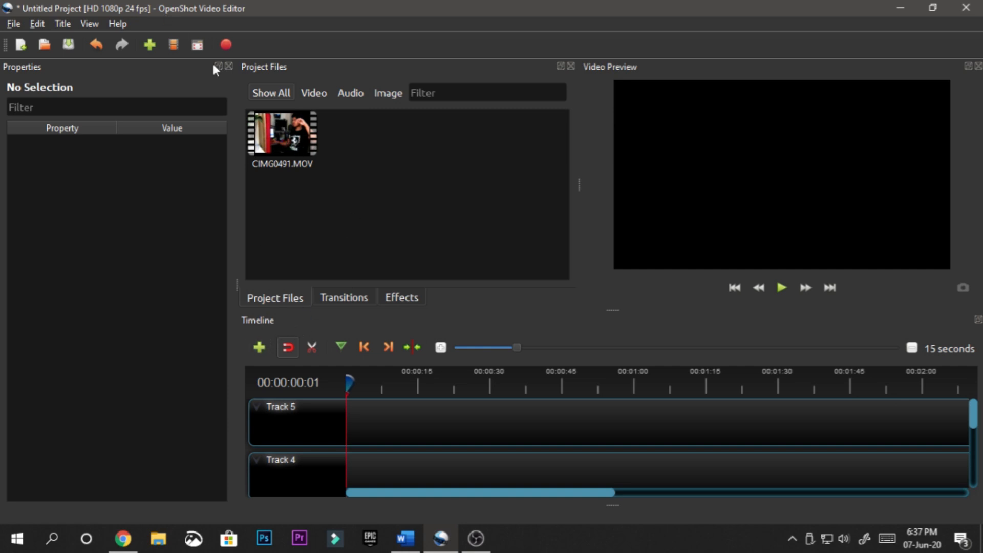
mouse_move(227, 494)
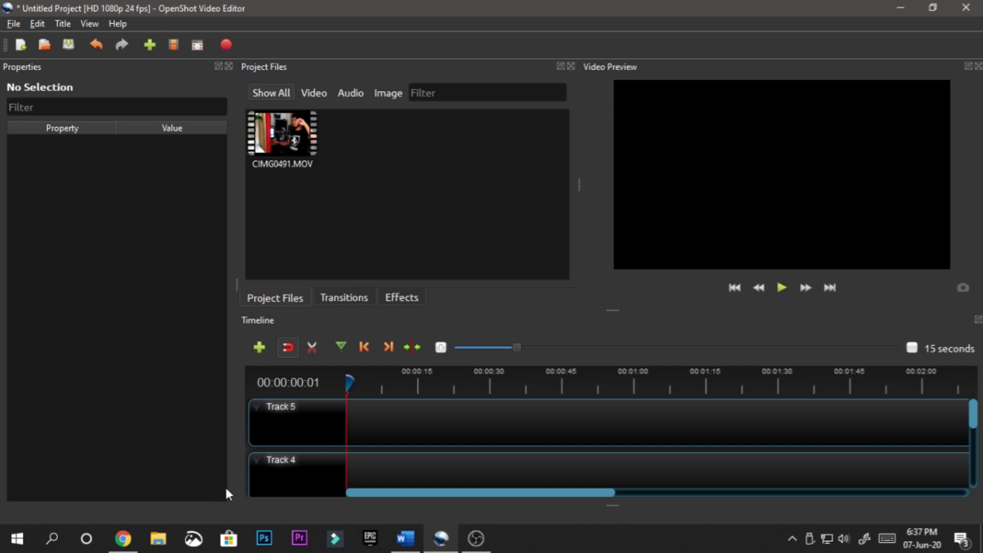
left_click(157, 538)
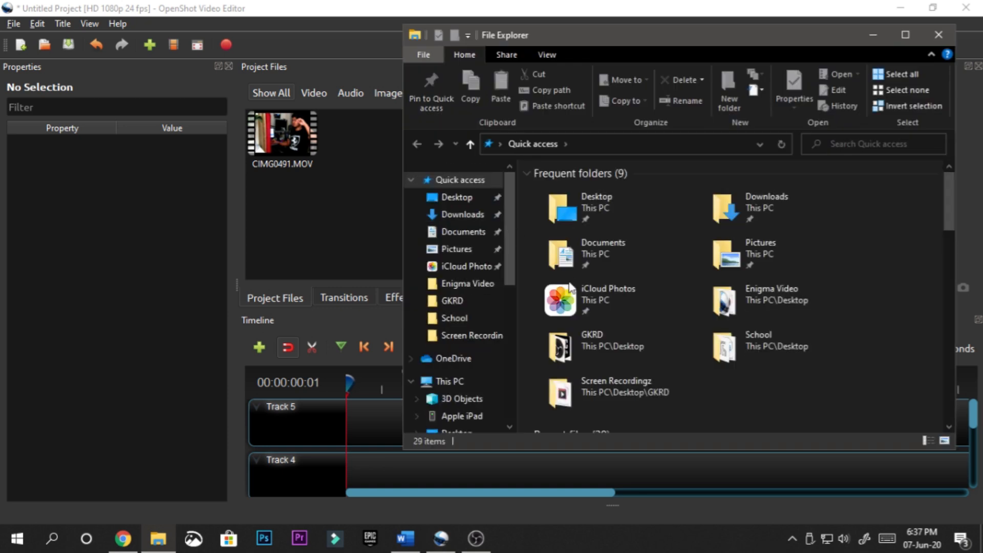
left_click(607, 345)
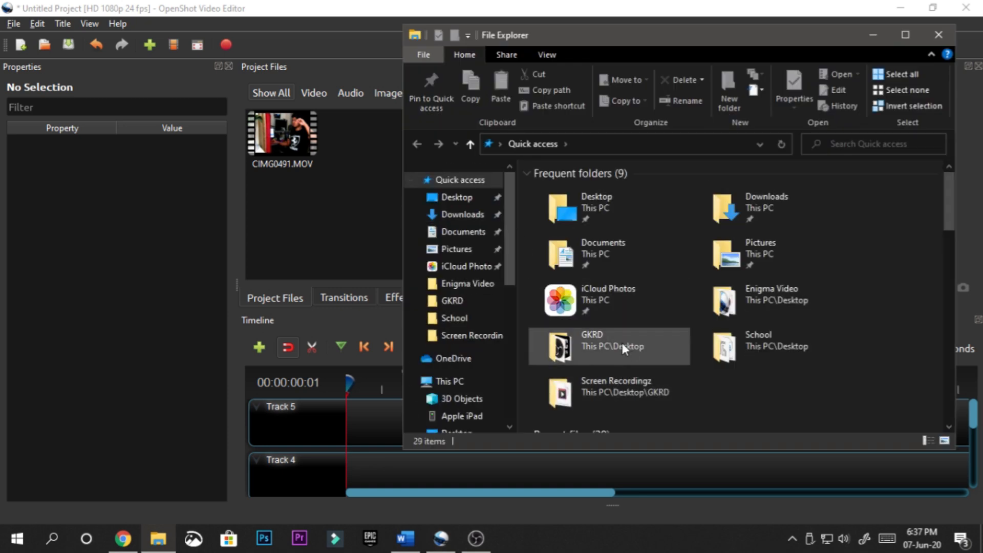
double_click(593, 345)
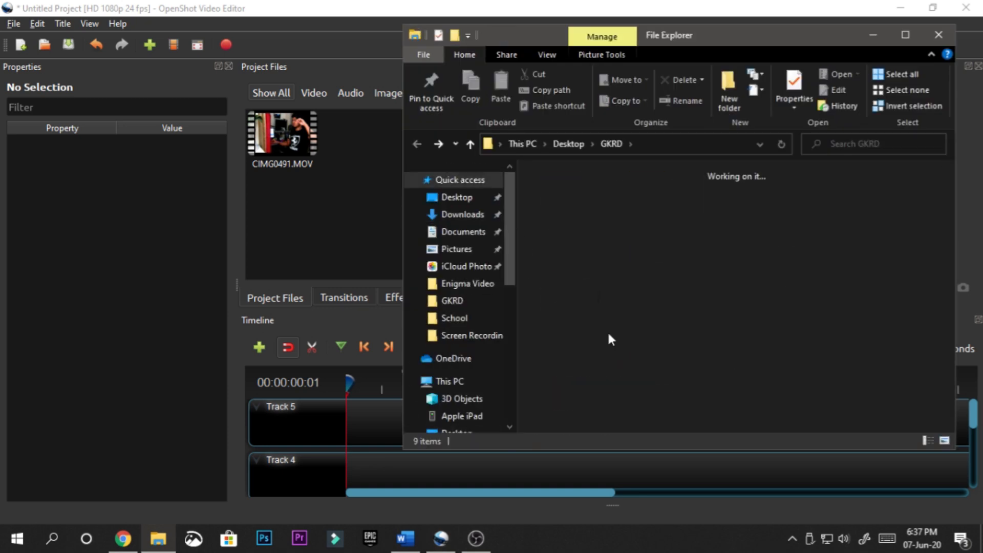
double_click(467, 283)
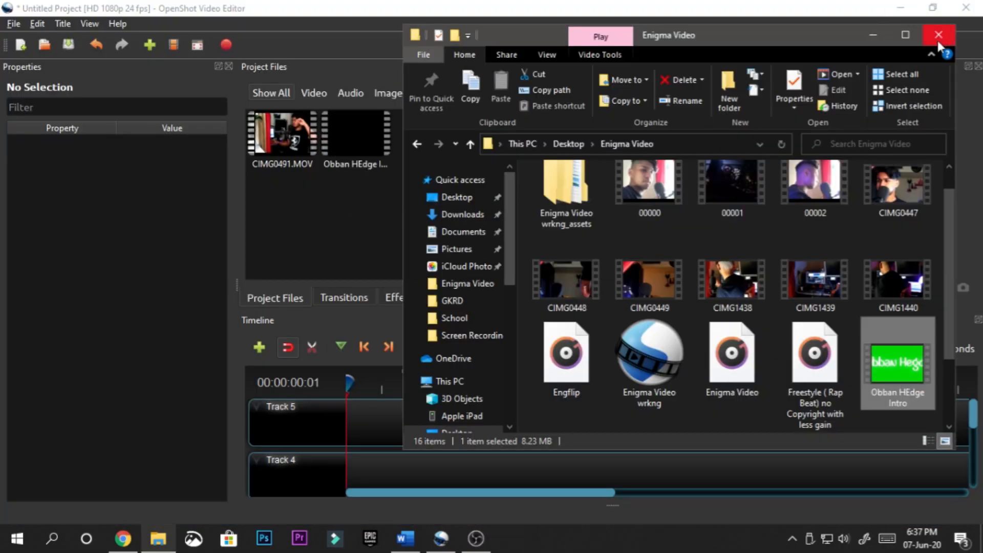
Step: Place CIMG0491.MOV on Track 4 and the Obban HEdge intro on Track 5, then preview it
left_click(938, 34)
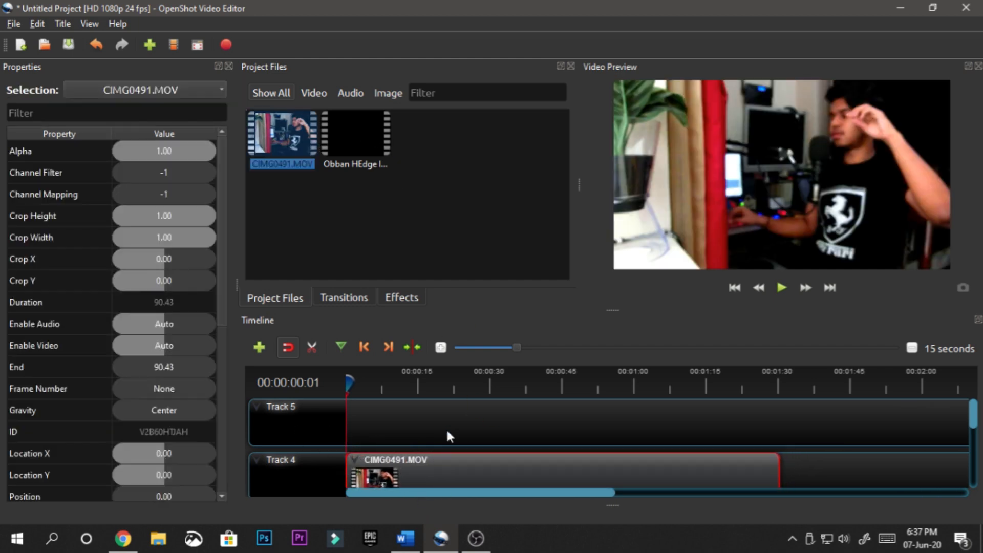
left_click(780, 288)
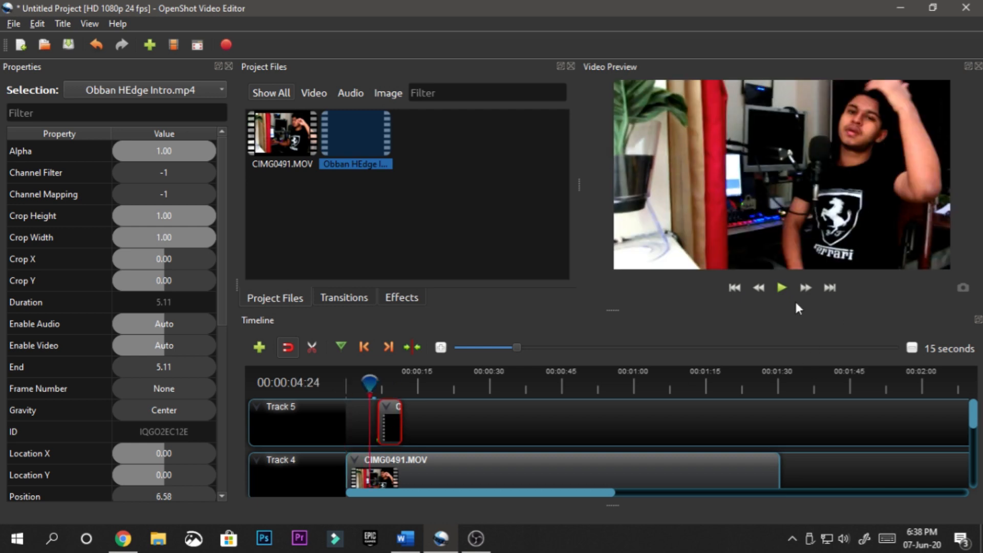
left_click(781, 287)
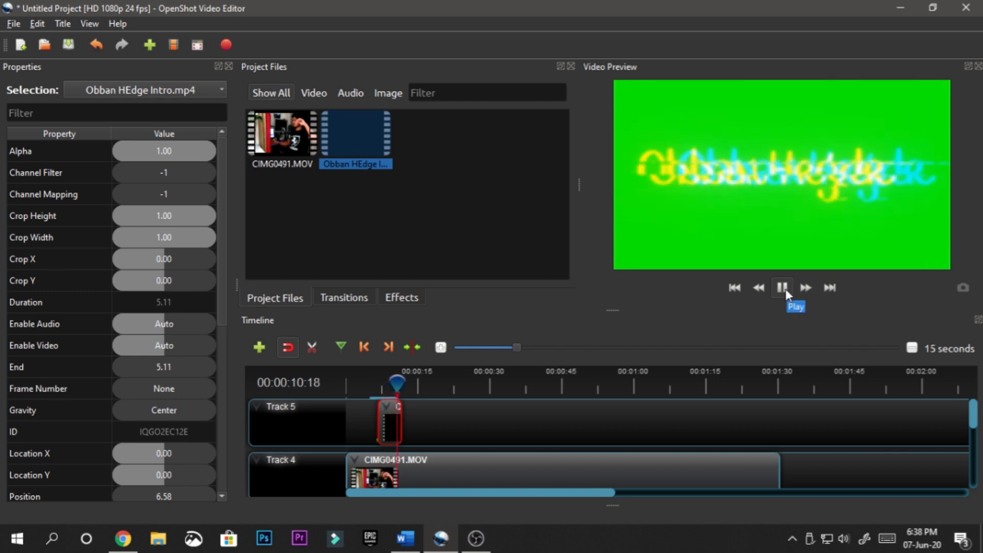
left_click(782, 288)
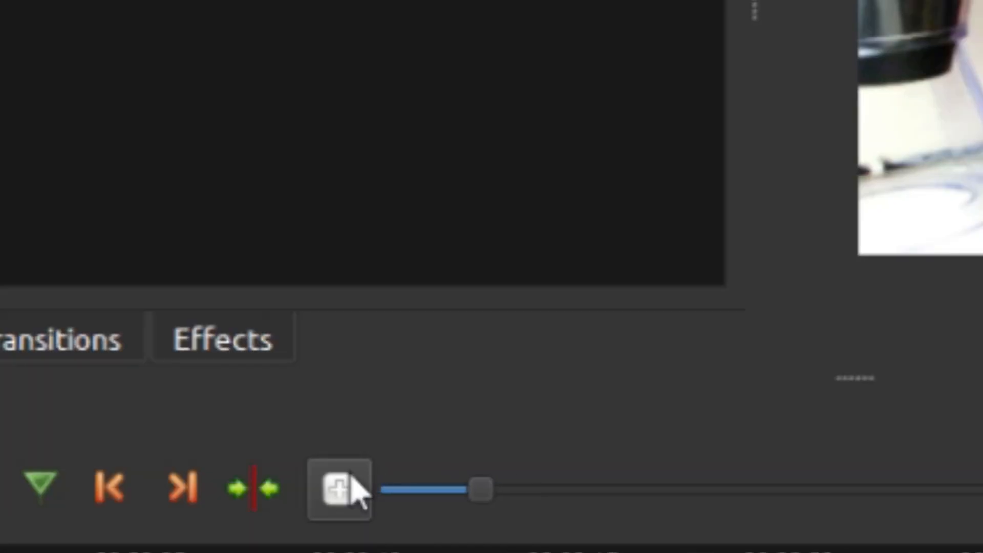
mouse_move(213, 376)
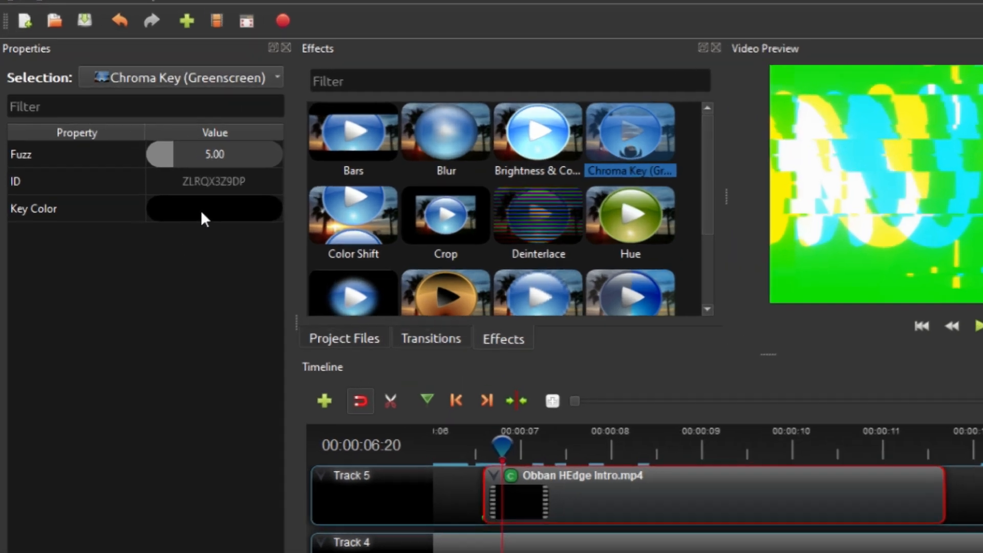
Step: Set the Chroma Key colour by sampling the intro's bright green from the preview
left_click(214, 209)
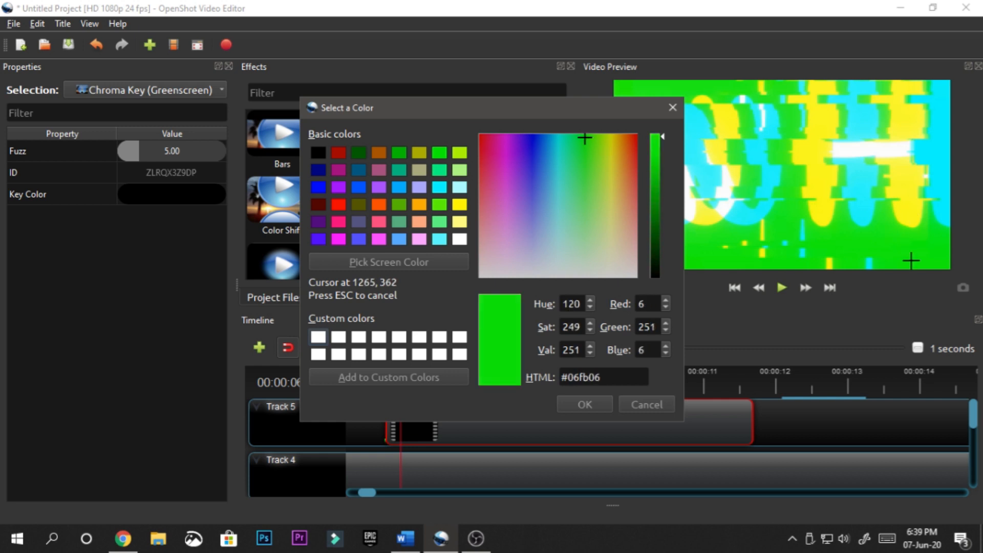
left_click(583, 404)
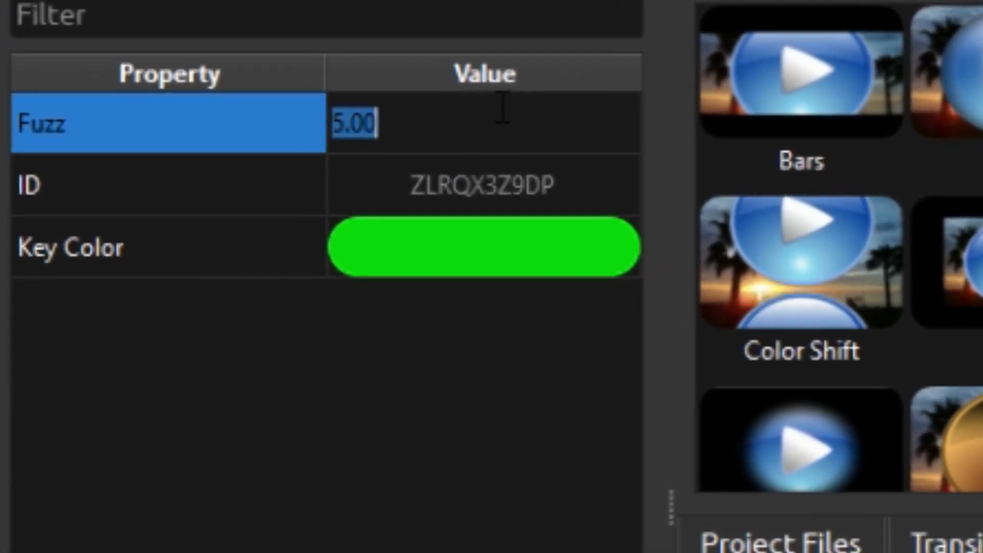
Step: Set Chroma Key fuzz to 100 then 200 and preview the text over the webcam footage
type("100")
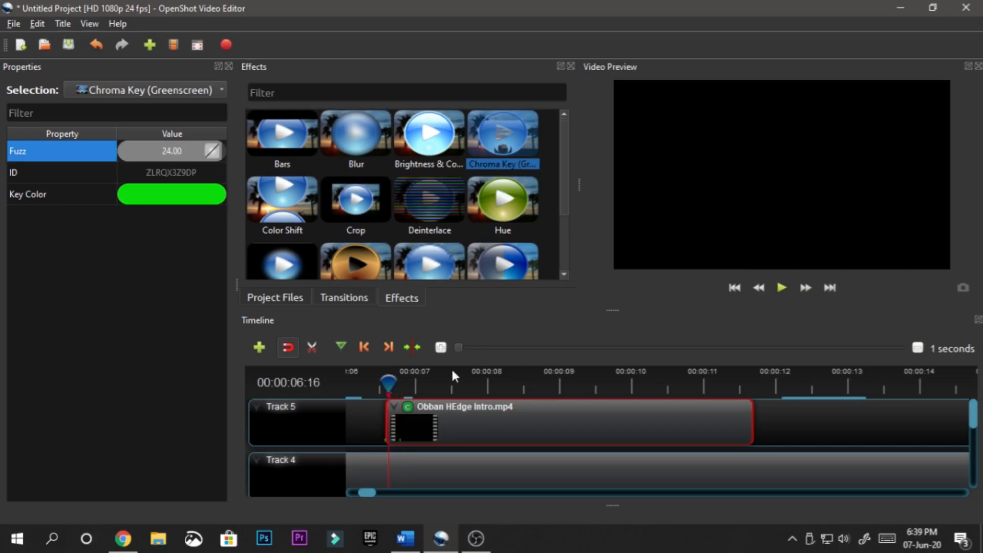
left_click(781, 287)
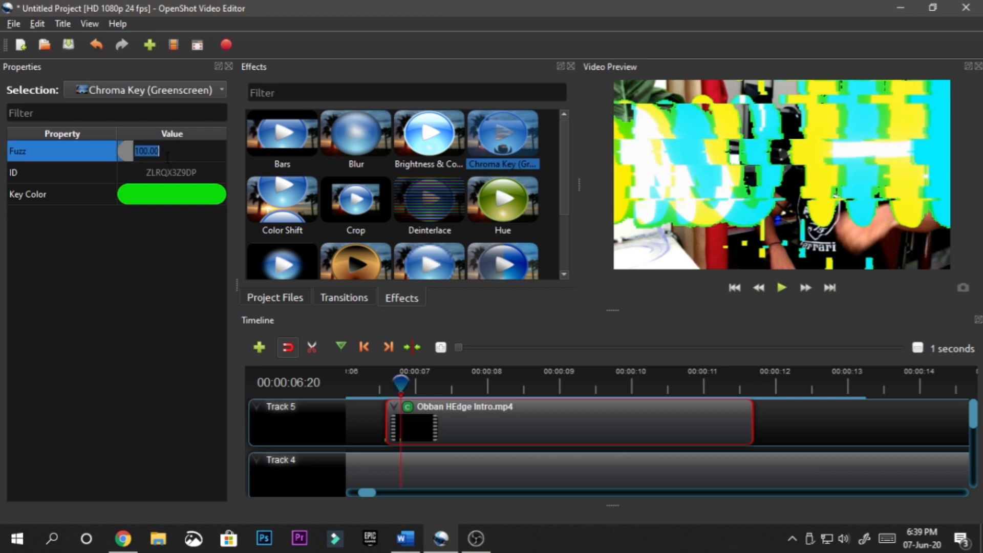
type("200.00")
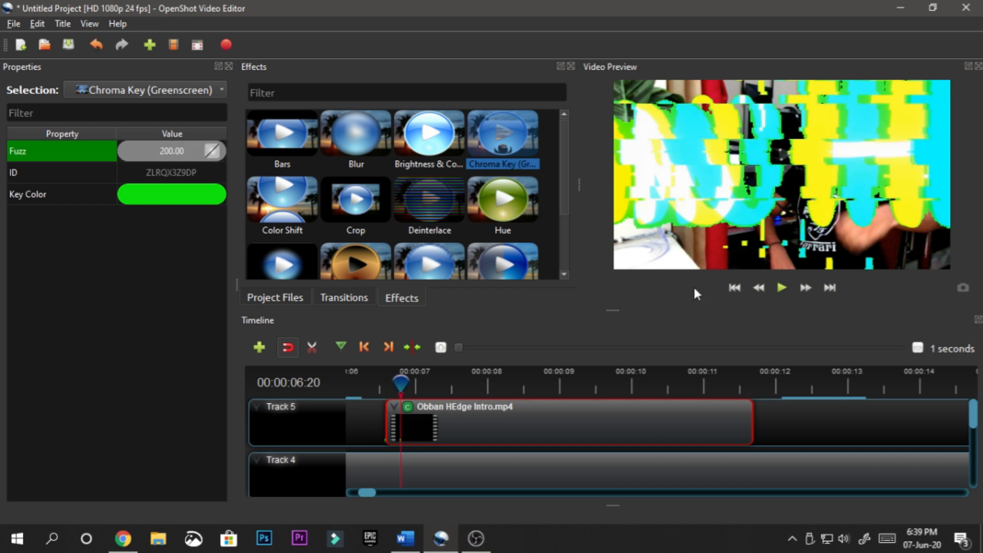
left_click(780, 288)
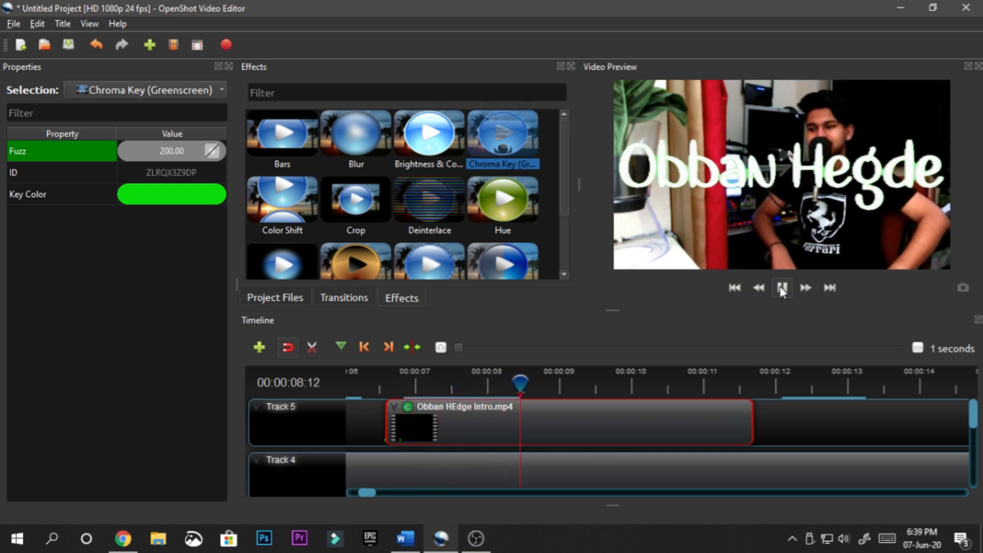
left_click(781, 286)
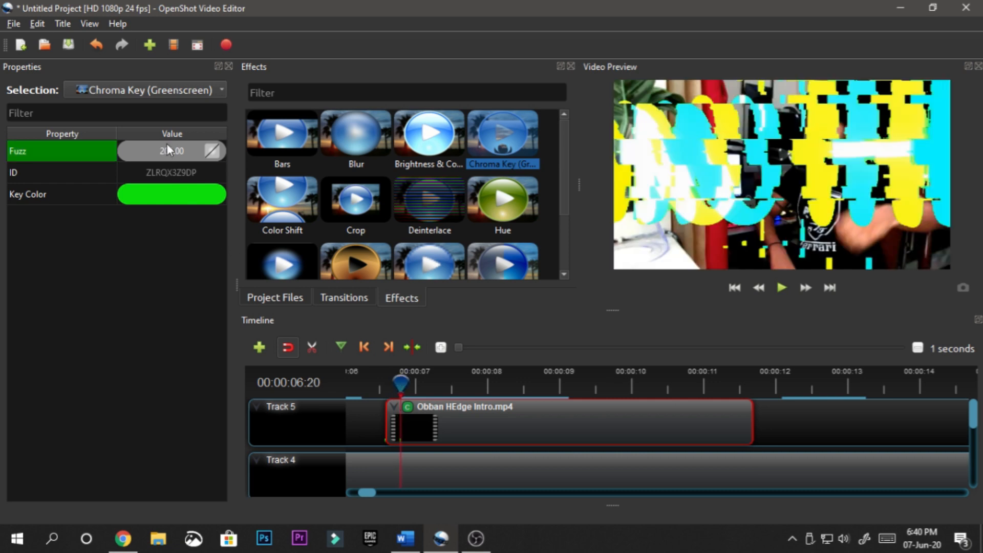
Step: Raise the Chroma Key fuzz to 250 then 300, previewing until the key looks clean
left_click(171, 150)
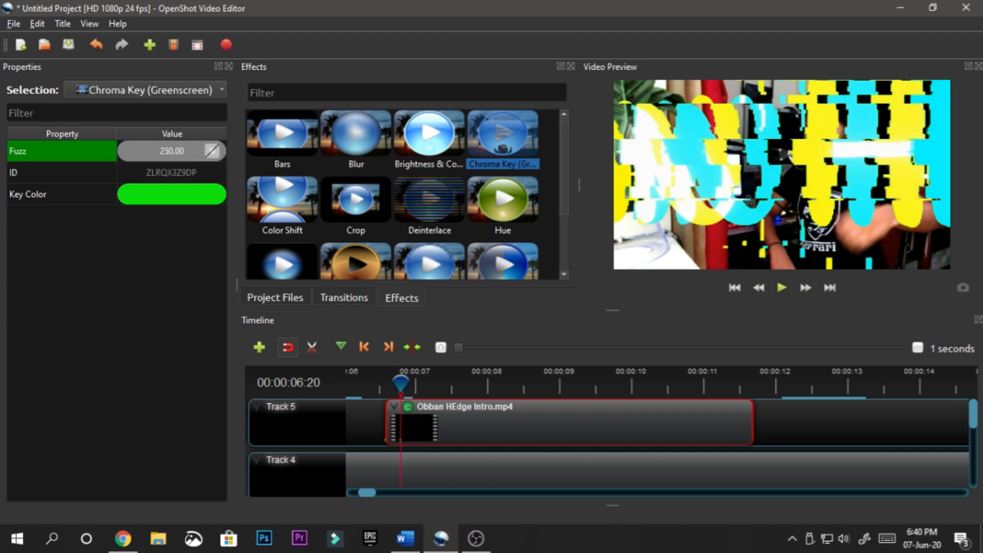
left_click(781, 288)
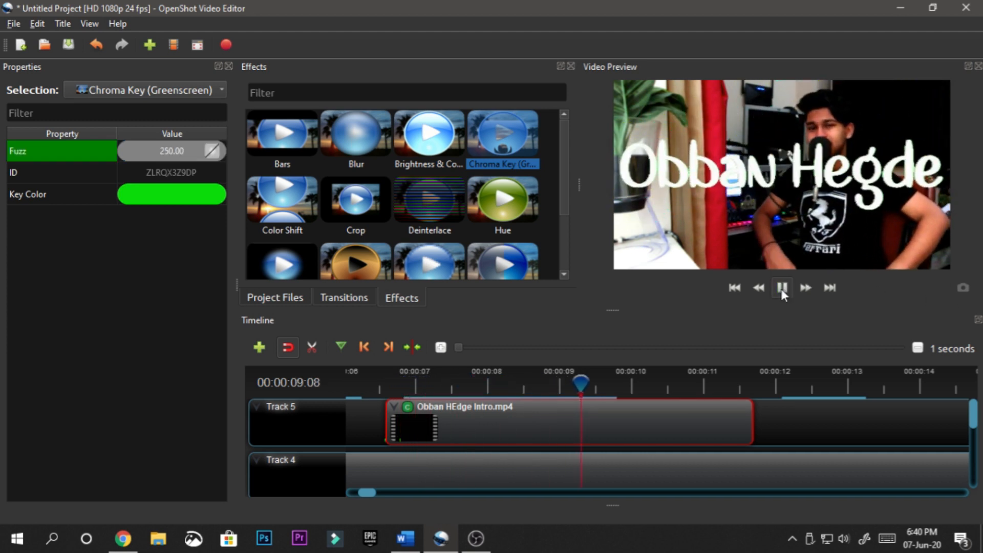
left_click(781, 288)
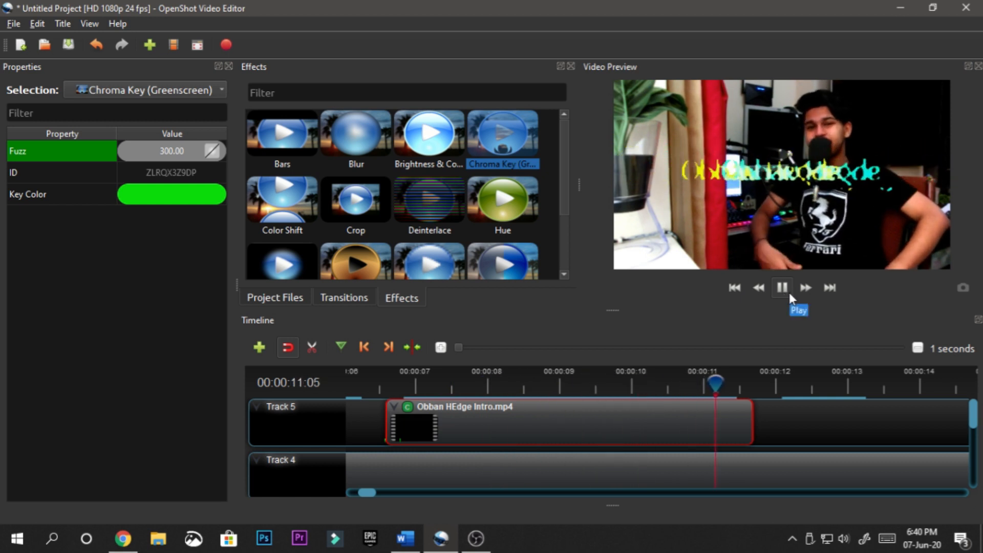
left_click(781, 286)
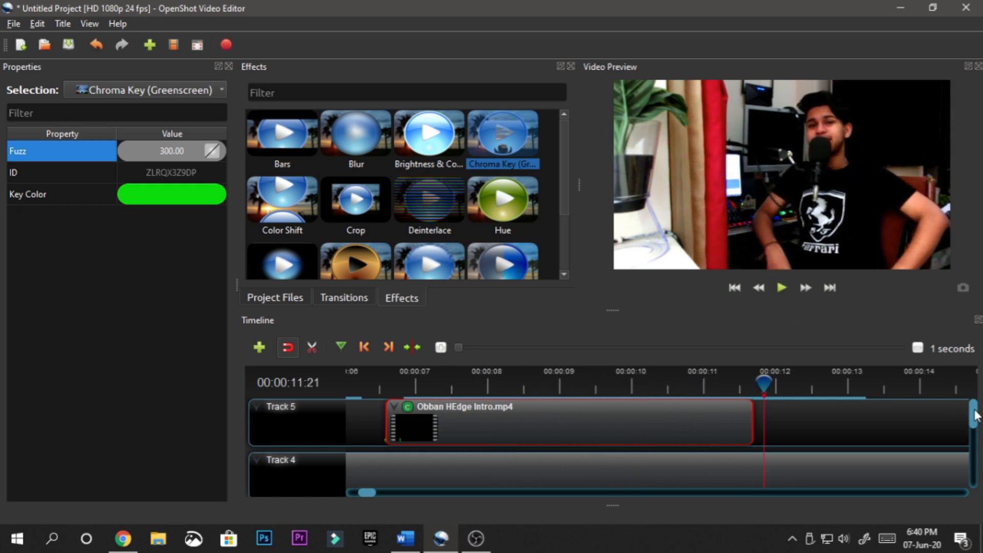